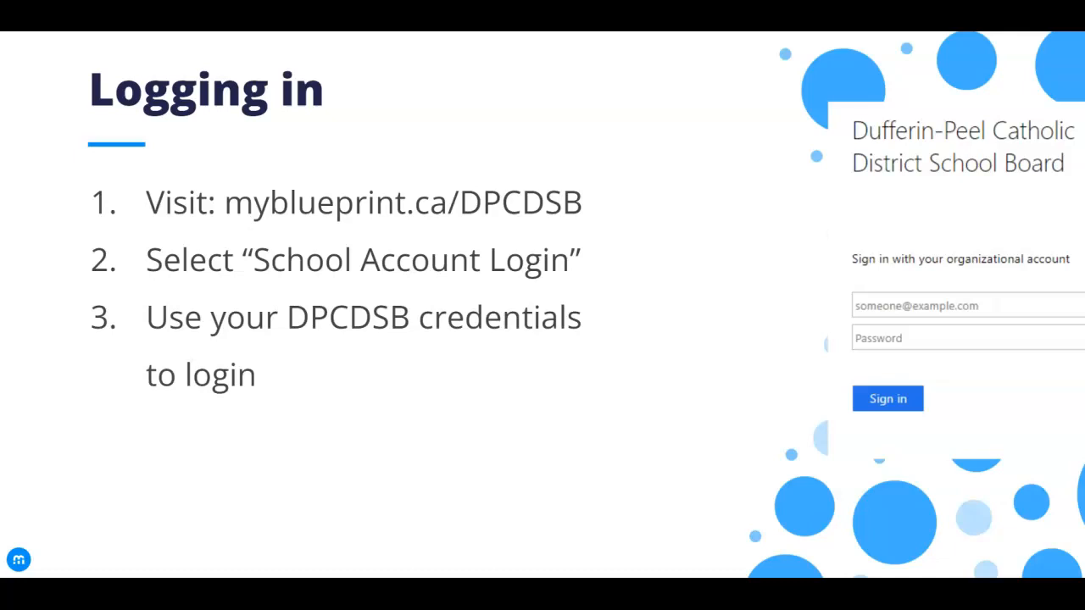
# Step: Switch to Student View to see the account as a student does
pyautogui.click(889, 398)
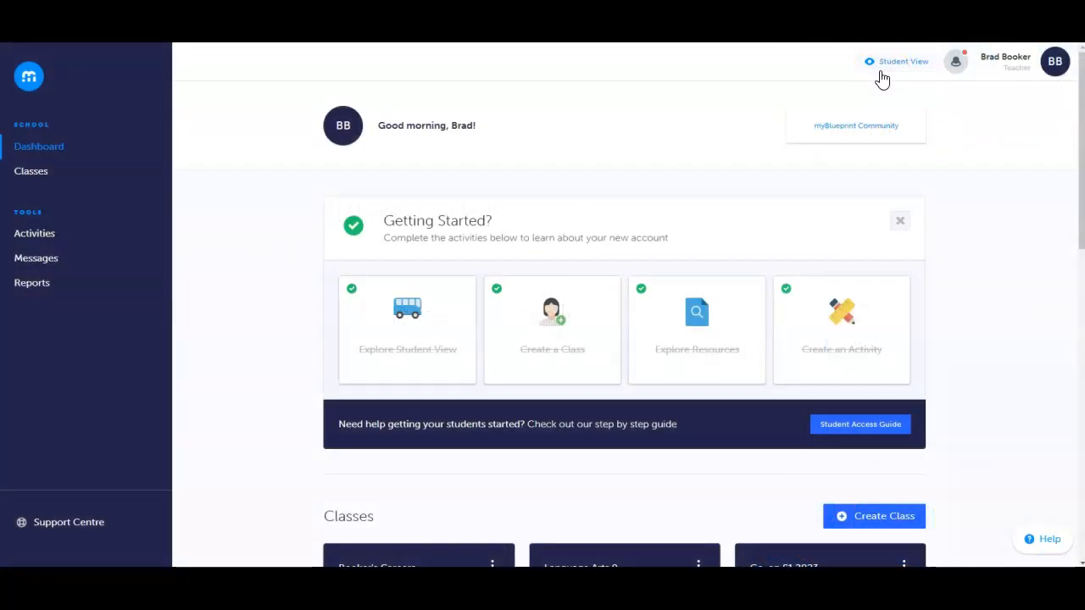
pyautogui.click(896, 61)
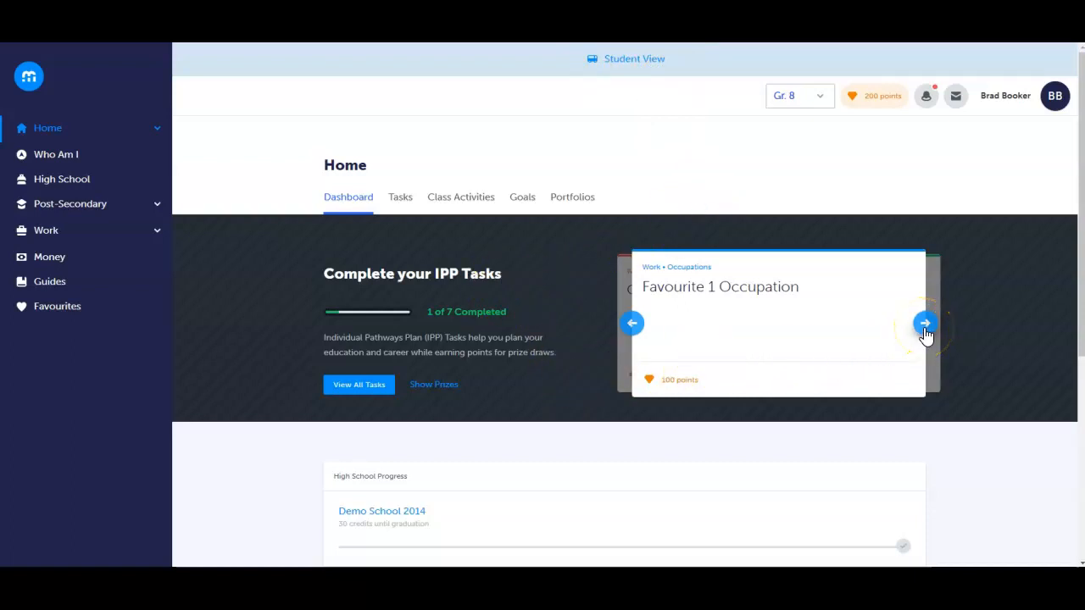
# Step: Cycle through the IPP task cards such as Plan Courses for Grade 9 and Add 2 Goals
pyautogui.click(926, 322)
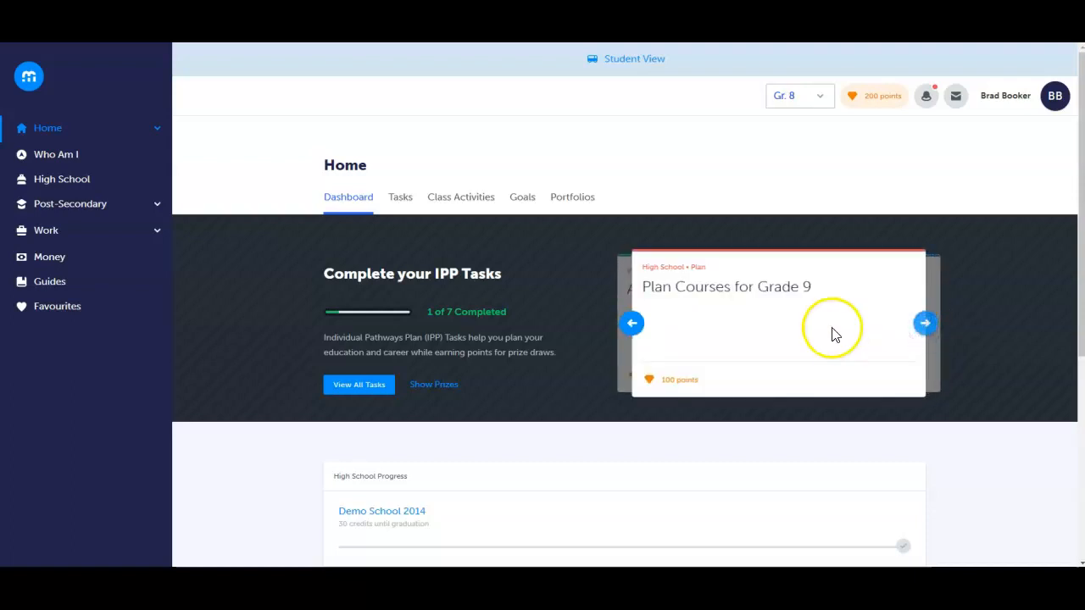
pyautogui.click(926, 322)
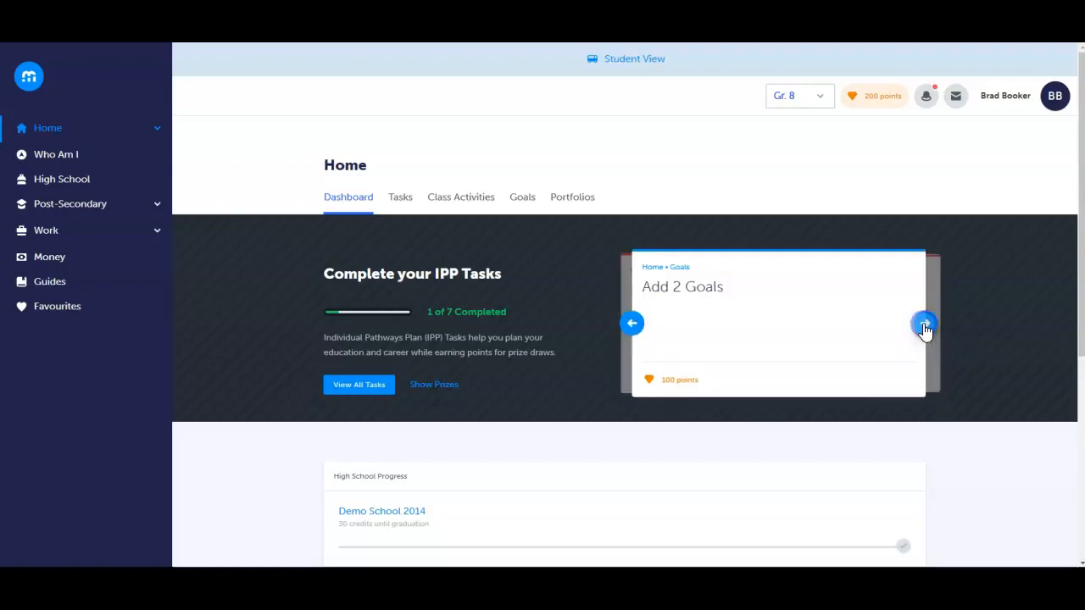
pyautogui.click(924, 322)
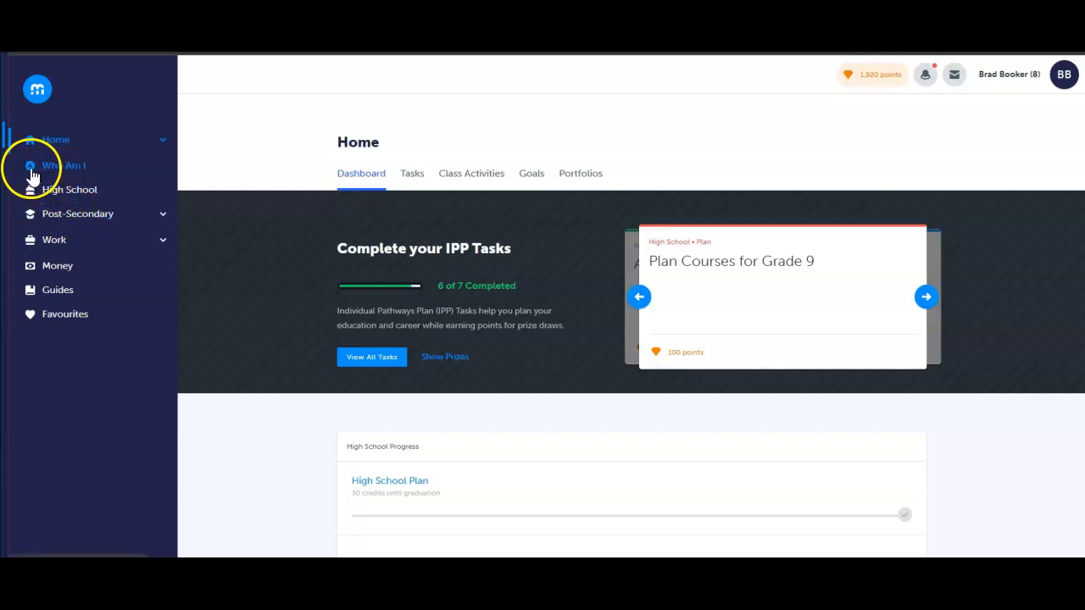
# Step: Browse the Who Am I surveys and read the Interests survey report
pyautogui.click(61, 166)
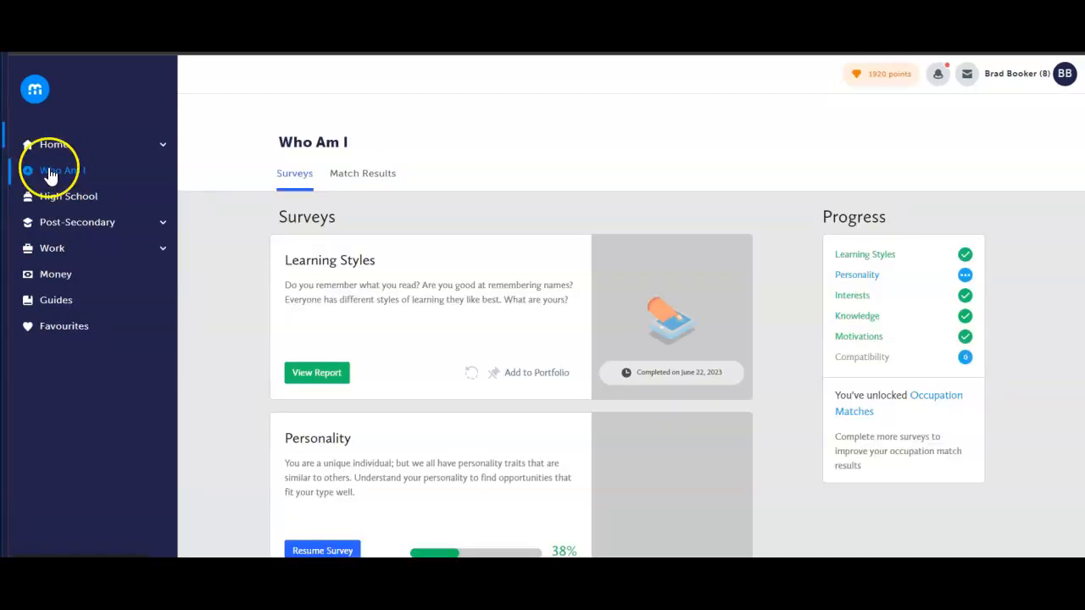
pyautogui.scroll(-3)
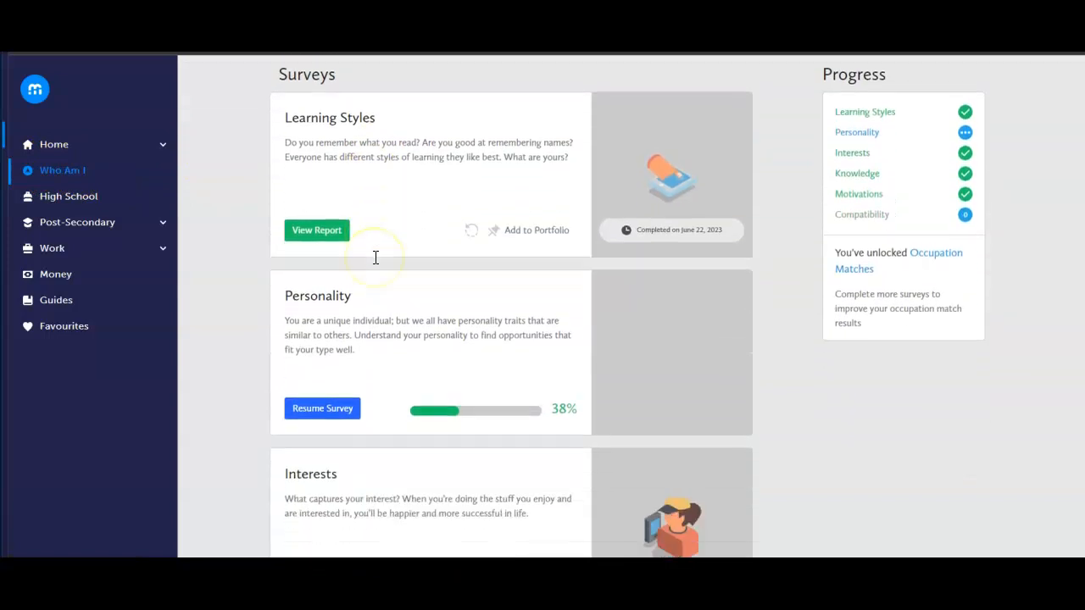
pyautogui.scroll(-3)
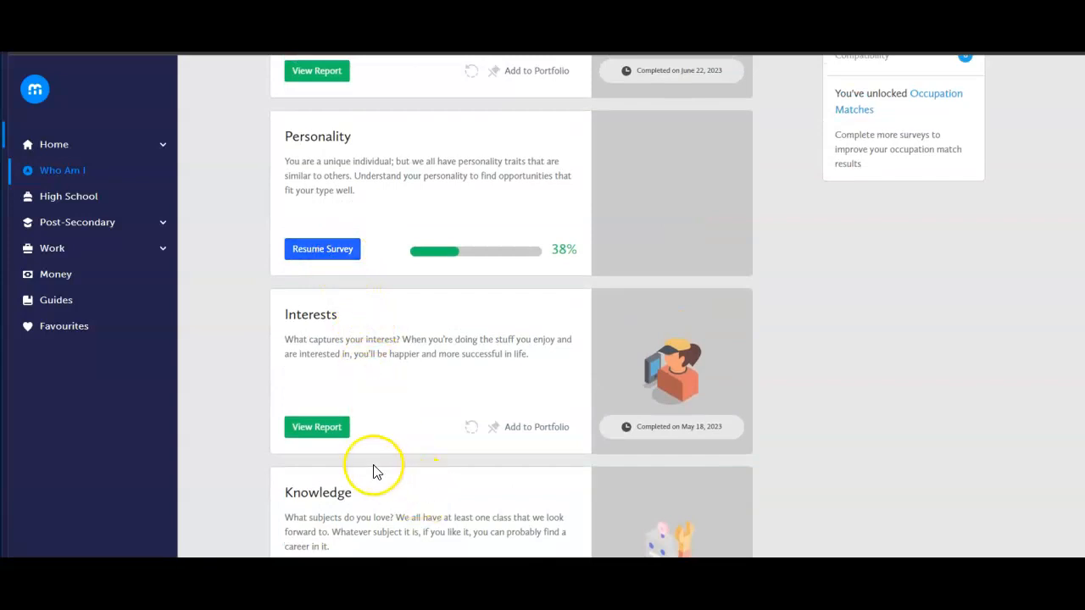
pyautogui.click(315, 427)
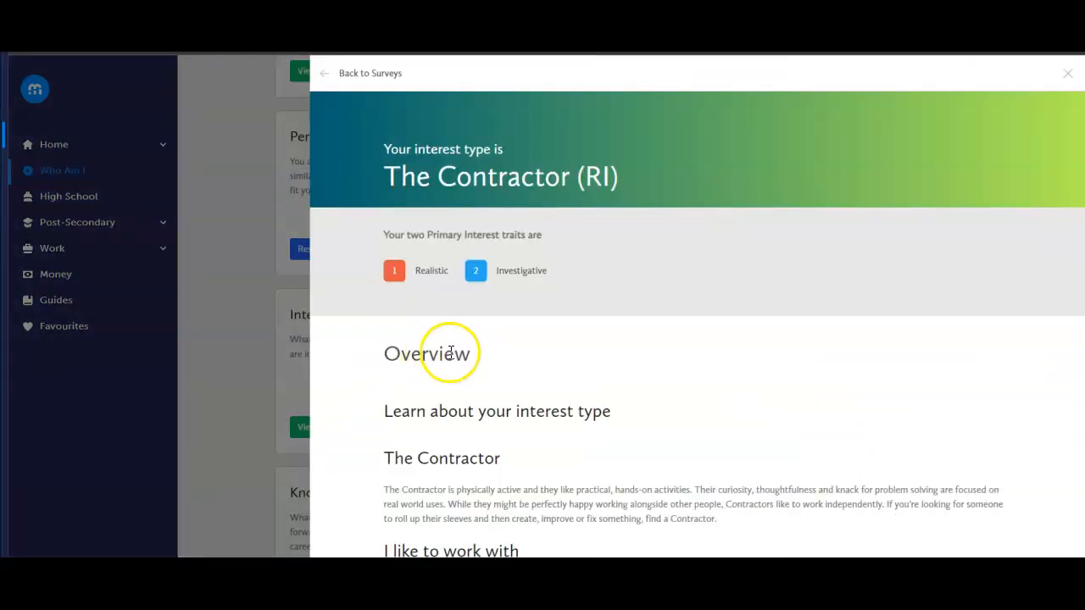
pyautogui.scroll(-3)
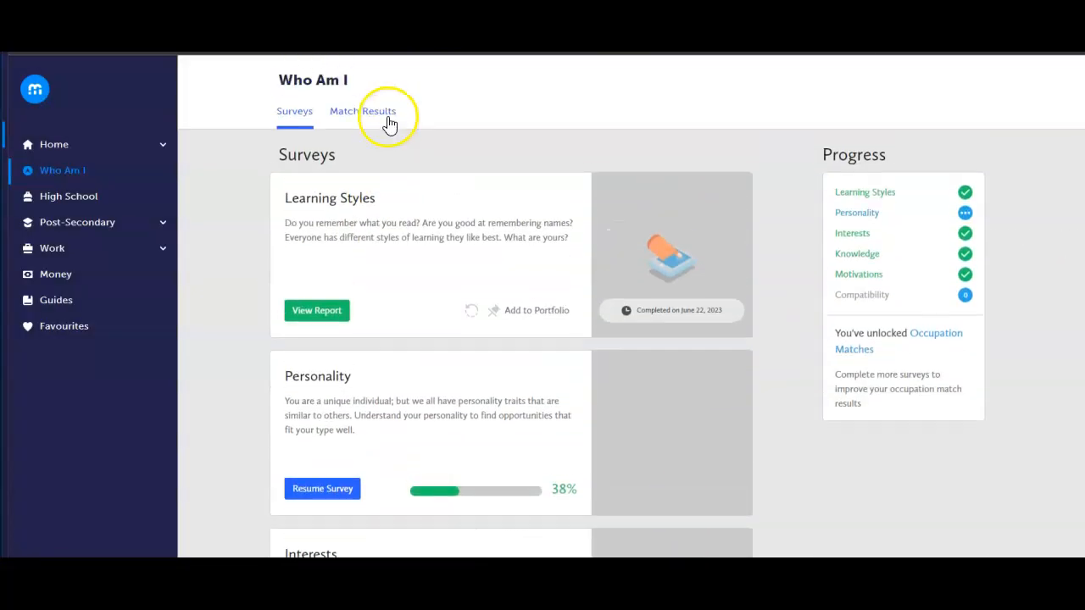
# Step: View the occupation match results list, then return to the student Home page
pyautogui.click(362, 111)
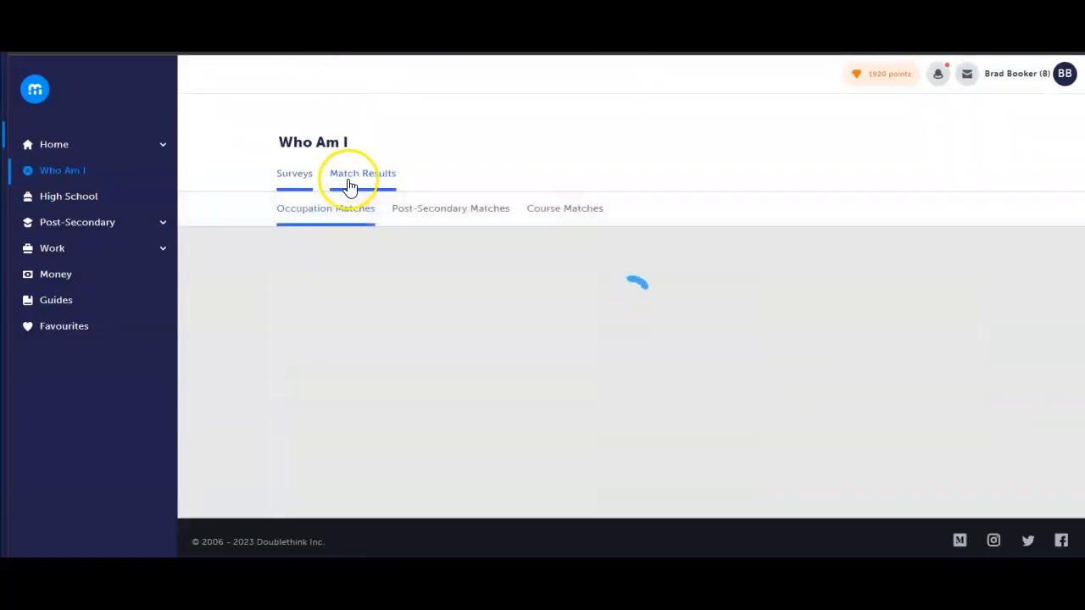
pyautogui.click(363, 173)
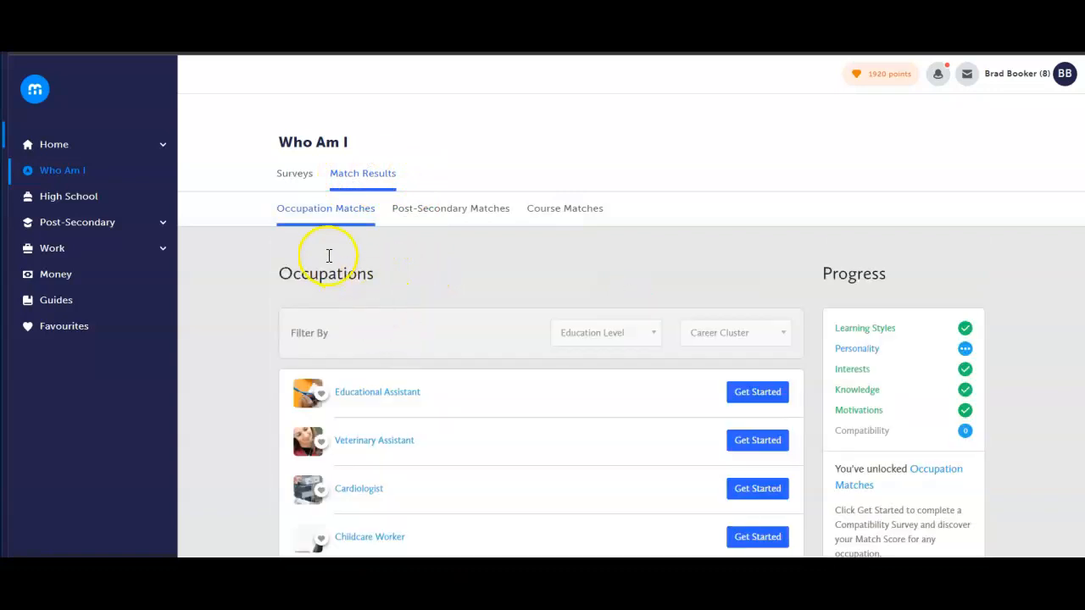
pyautogui.scroll(-3)
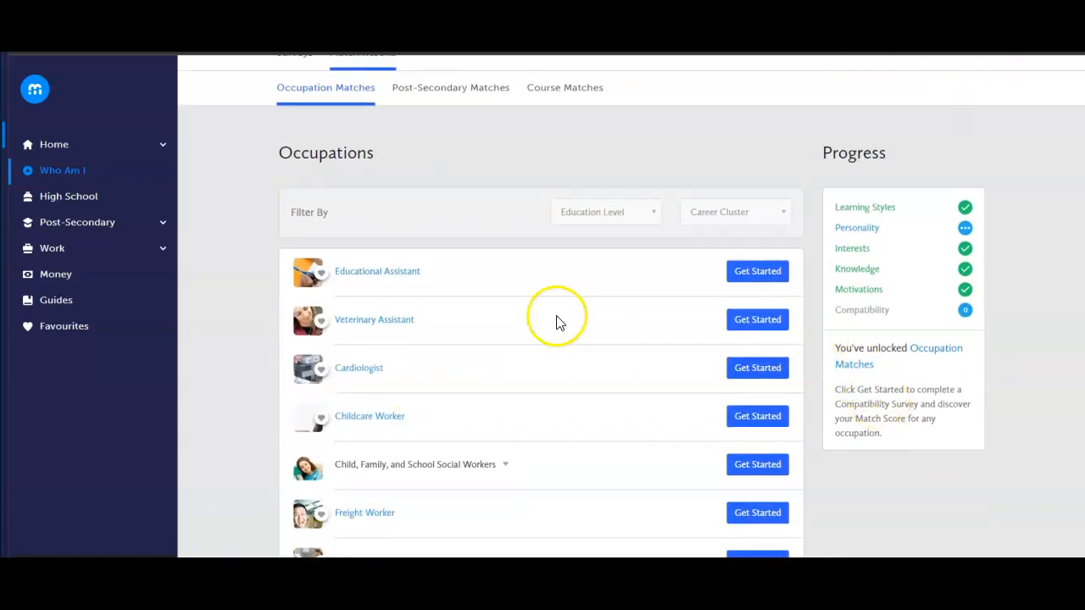
pyautogui.click(55, 144)
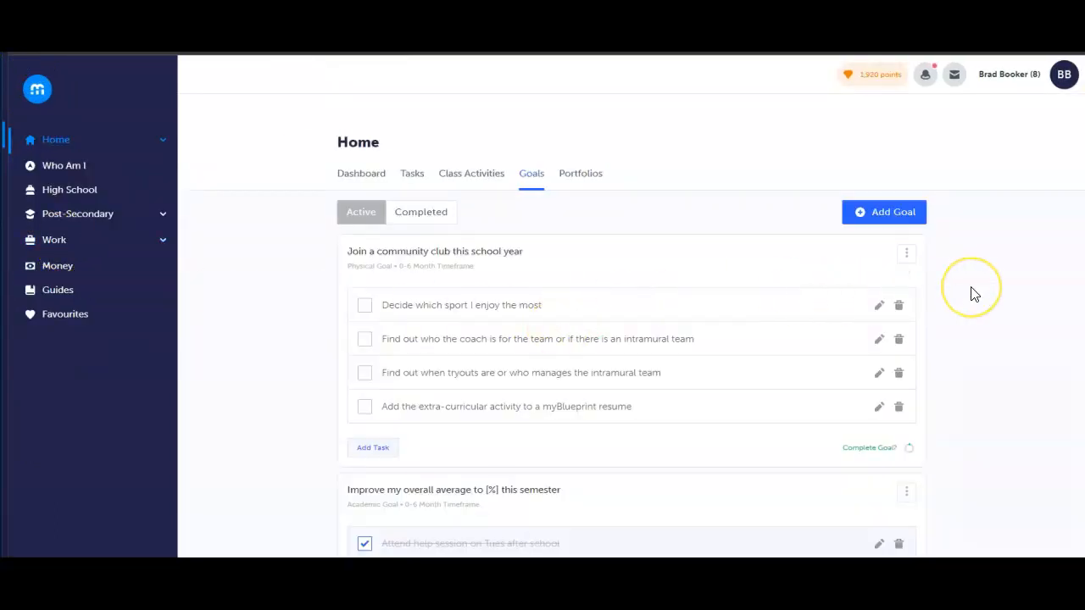
# Step: Draft a new Academic goal with a task, then discard it unsaved
pyautogui.scroll(-3)
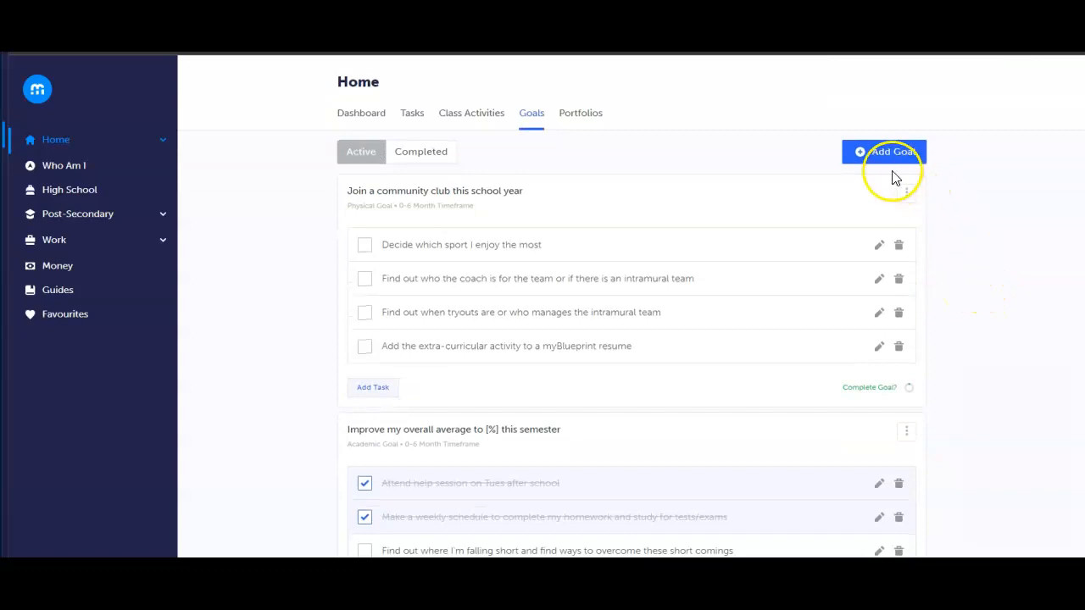
pyautogui.moveTo(771, 217)
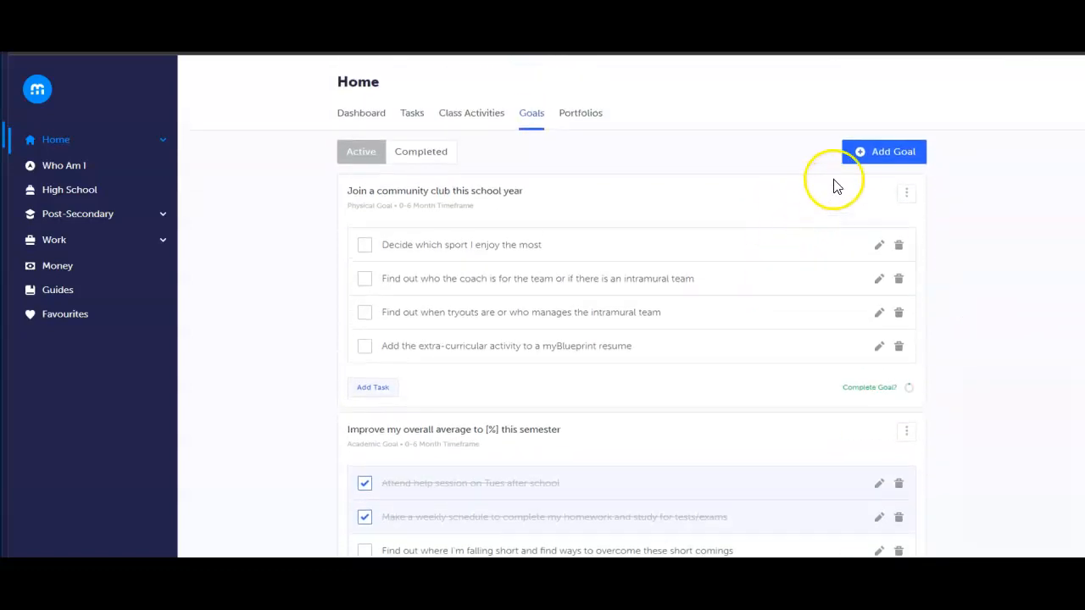
pyautogui.click(885, 151)
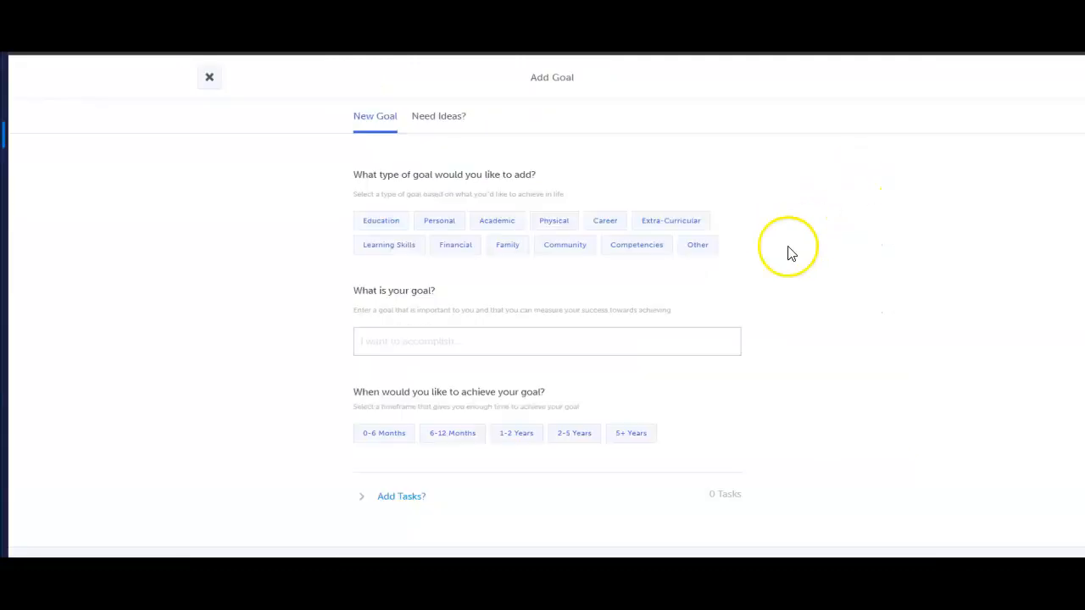
pyautogui.scroll(-3)
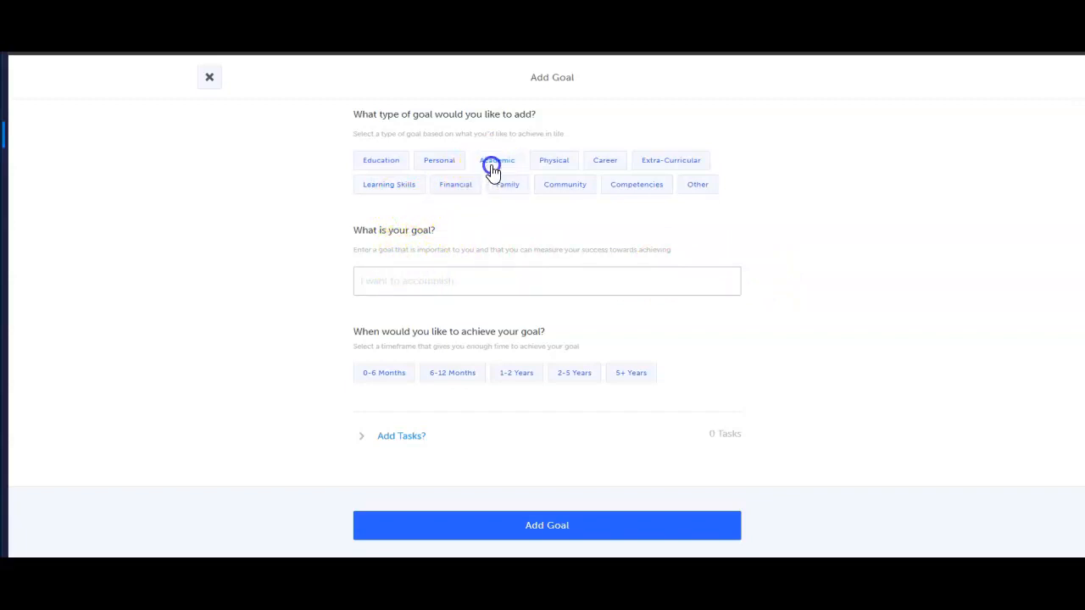
pyautogui.click(497, 160)
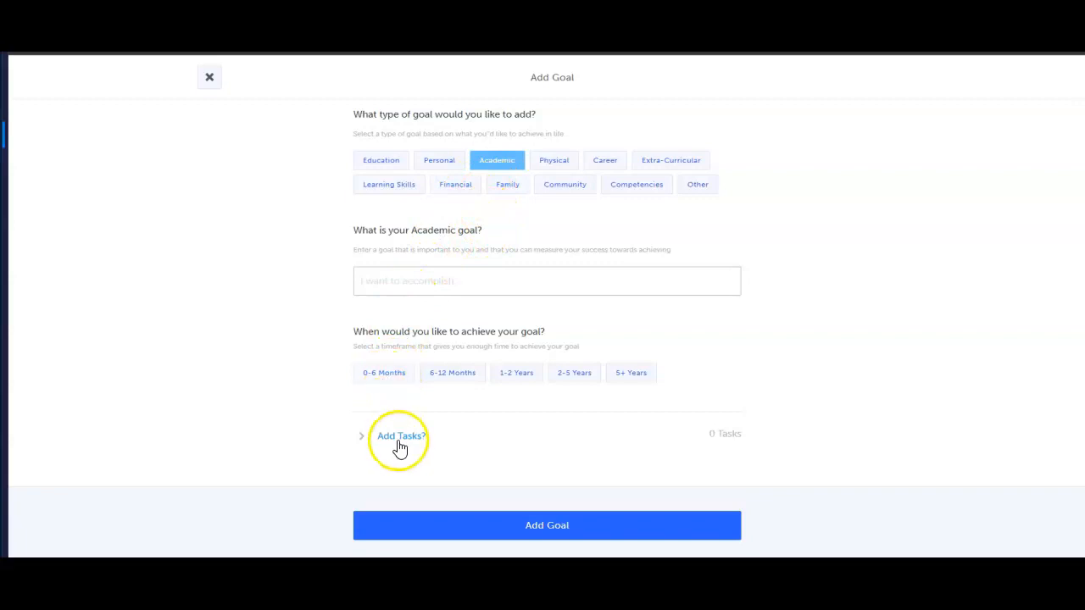
pyautogui.click(400, 436)
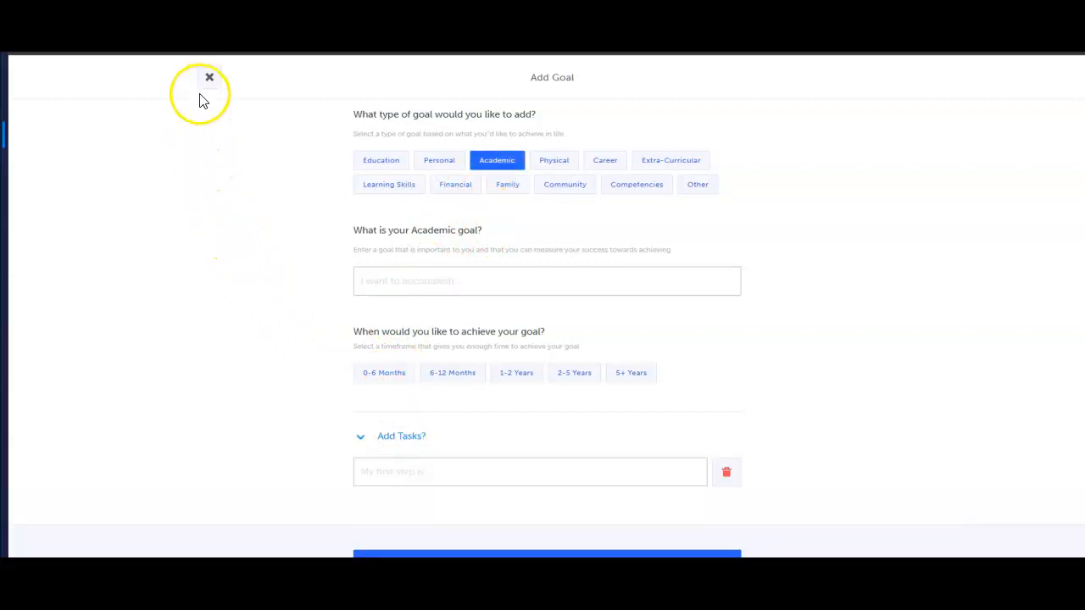
pyautogui.click(211, 78)
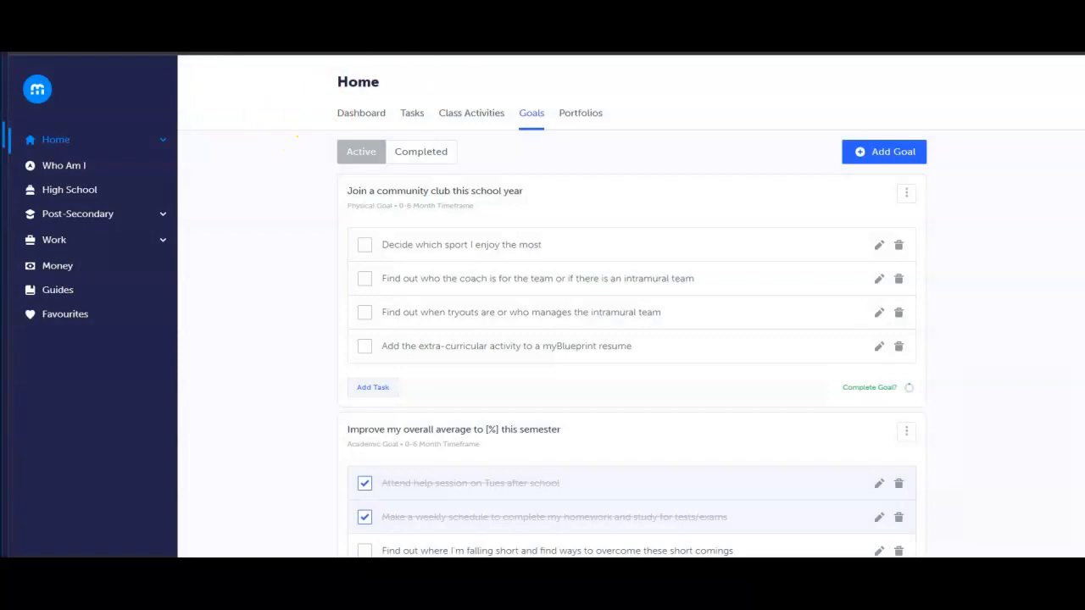
# Step: Use the community club goal's actions menu to add it to the portfolio
pyautogui.click(906, 194)
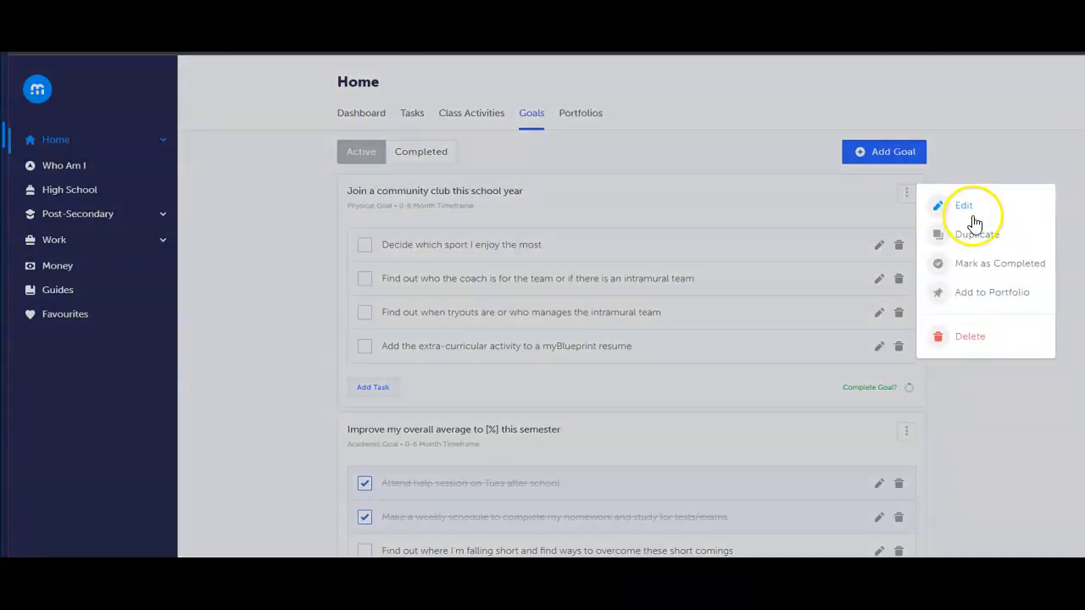
pyautogui.moveTo(1001, 297)
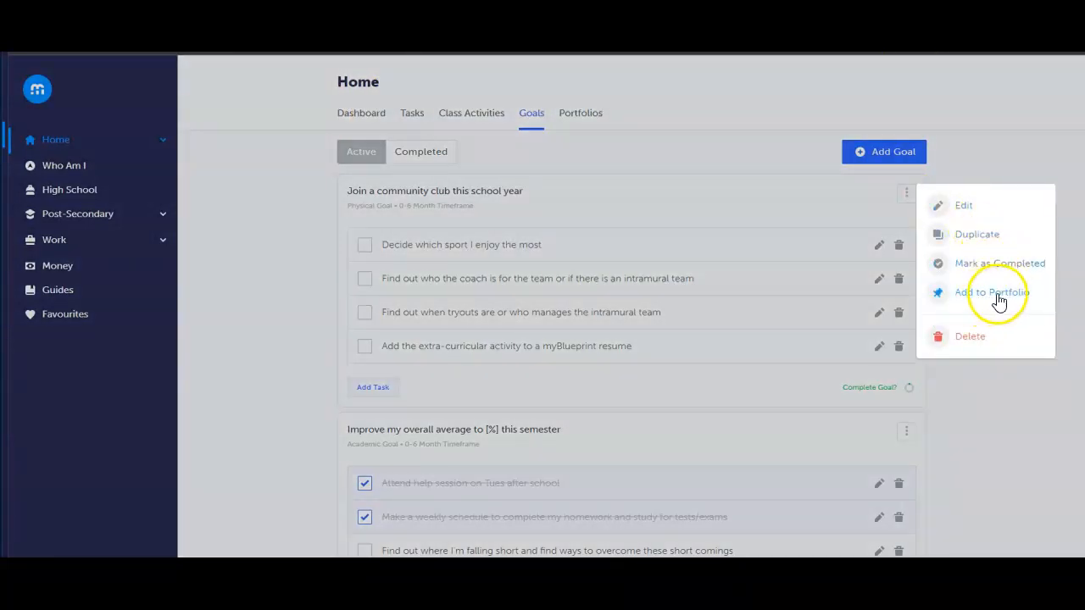
pyautogui.click(54, 139)
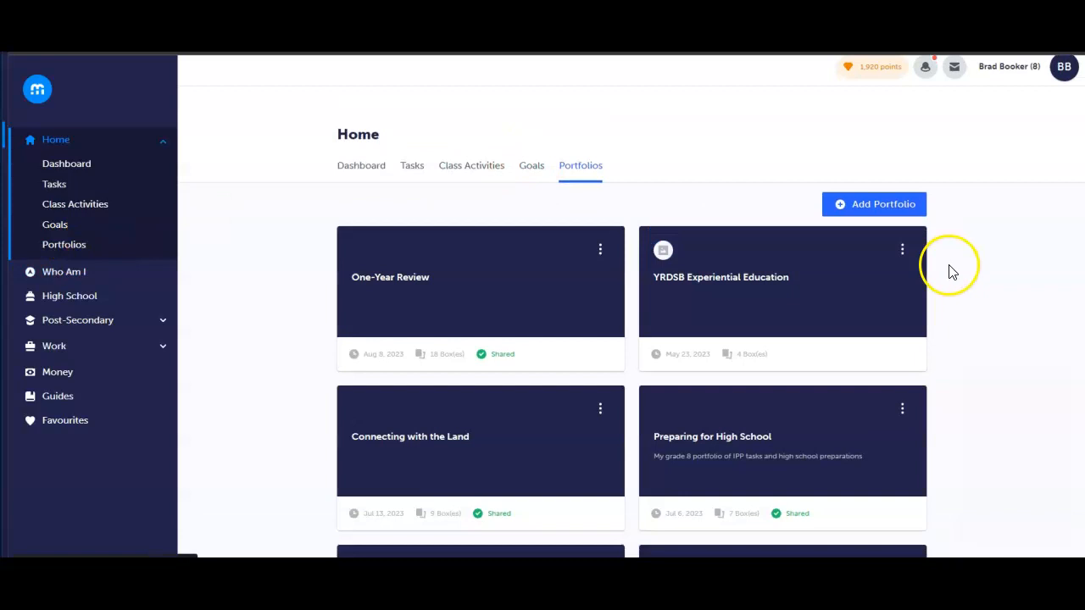
# Step: Scroll through the Preparing for High School portfolio's goal, occupation and interest boxes
pyautogui.scroll(-3)
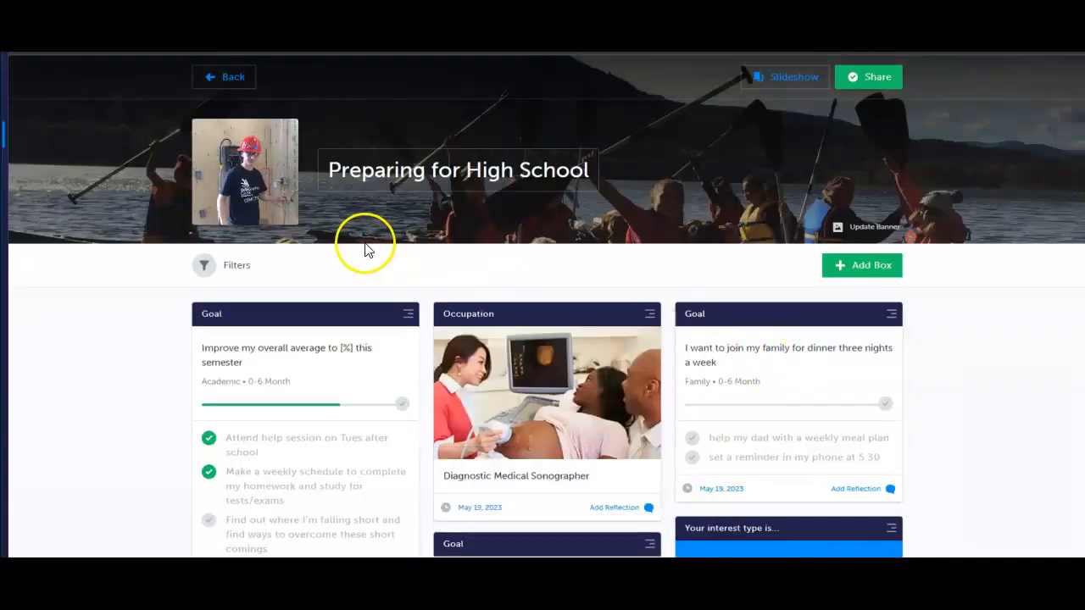
pyautogui.moveTo(1017, 302)
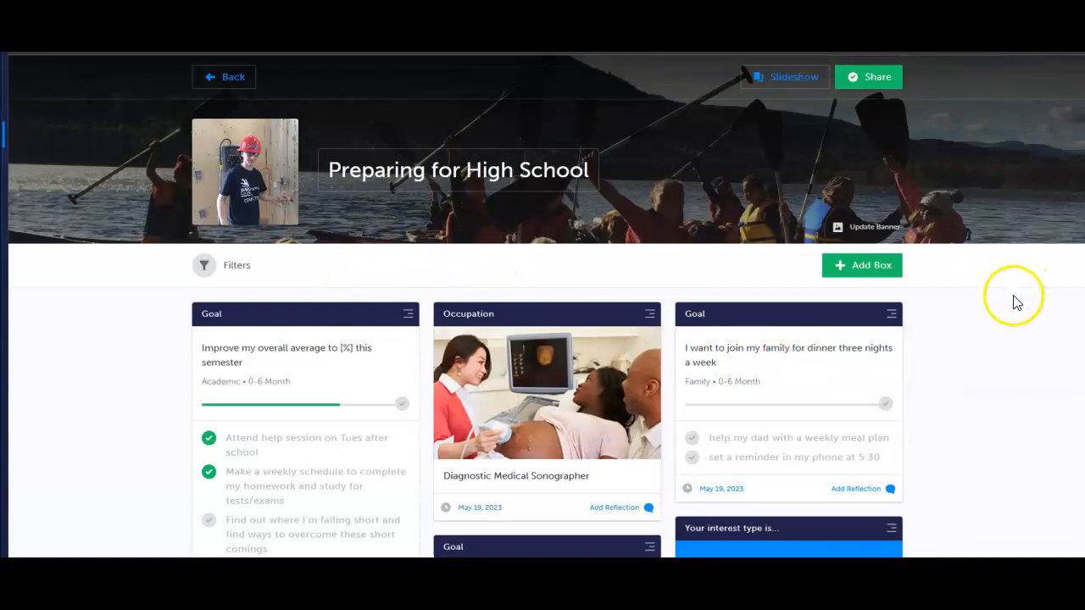
pyautogui.scroll(-3)
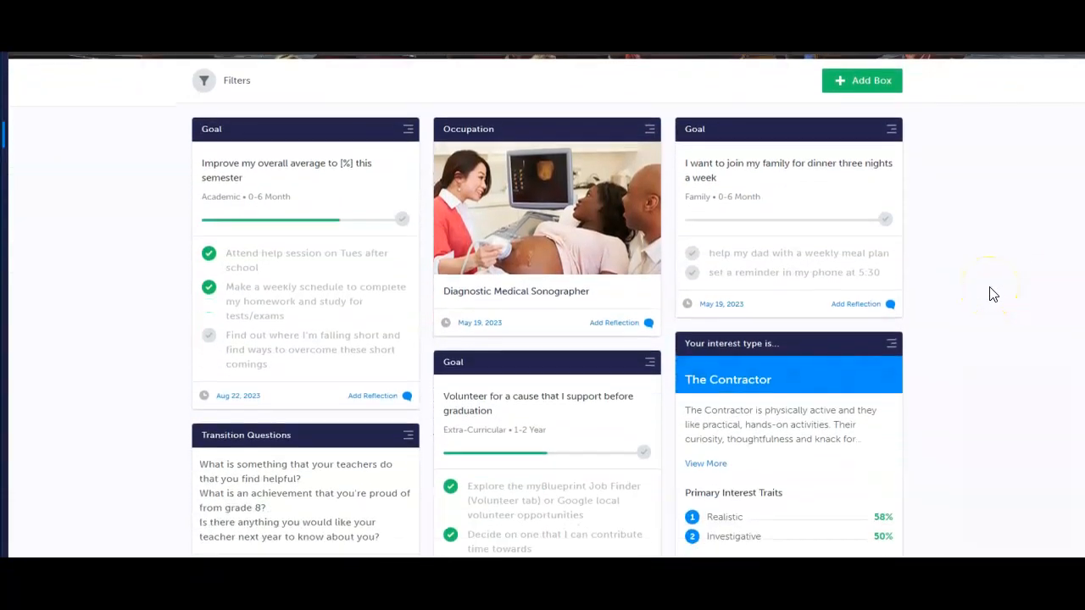
pyautogui.scroll(-3)
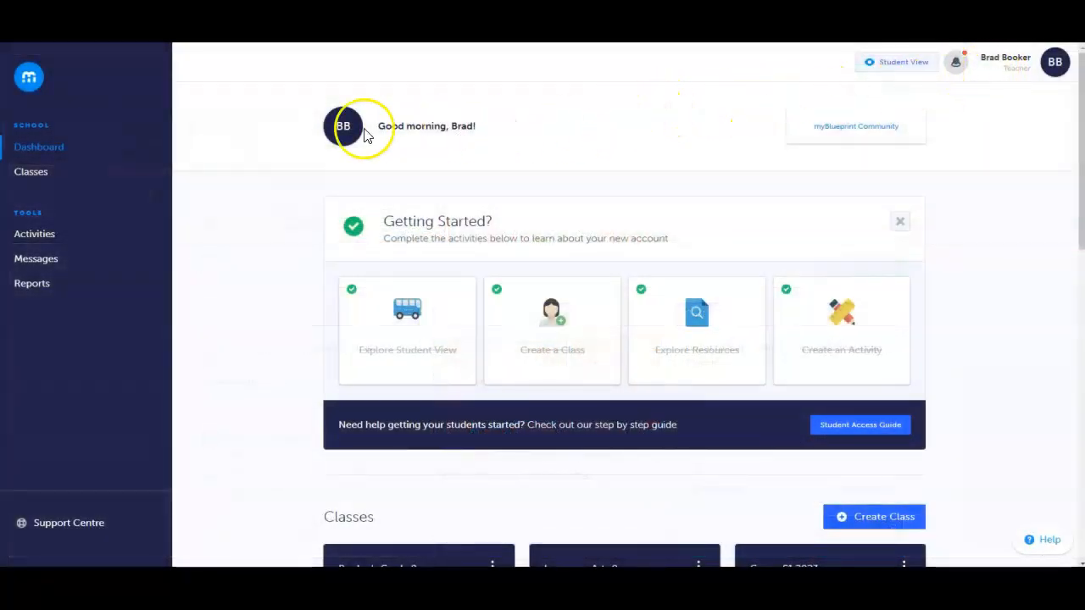
# Step: Create a new class named 'Booker' and dismiss the success confirmation
pyautogui.click(30, 171)
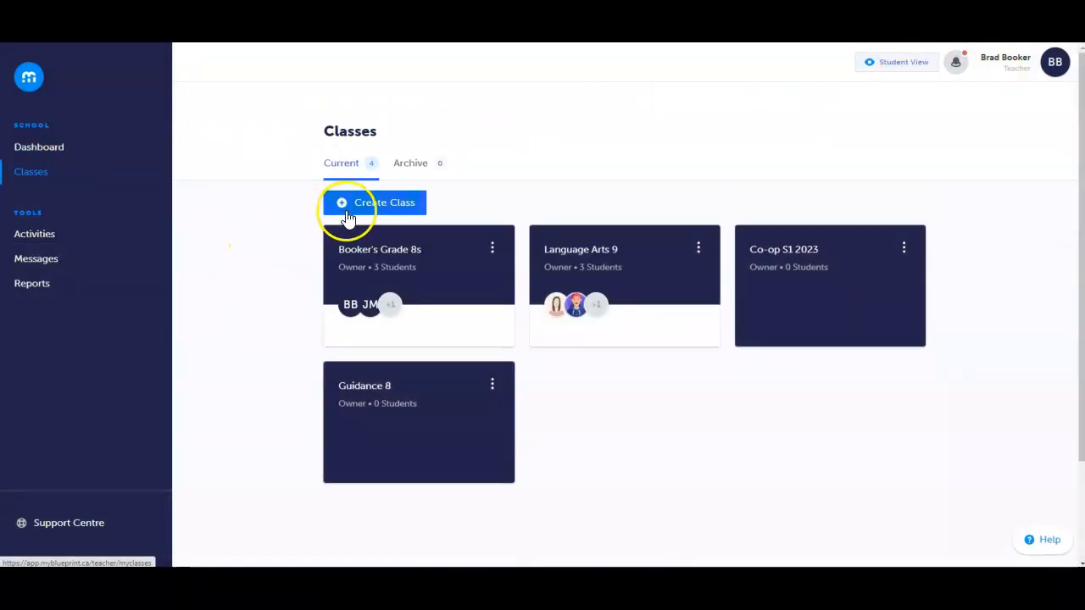
pyautogui.click(375, 203)
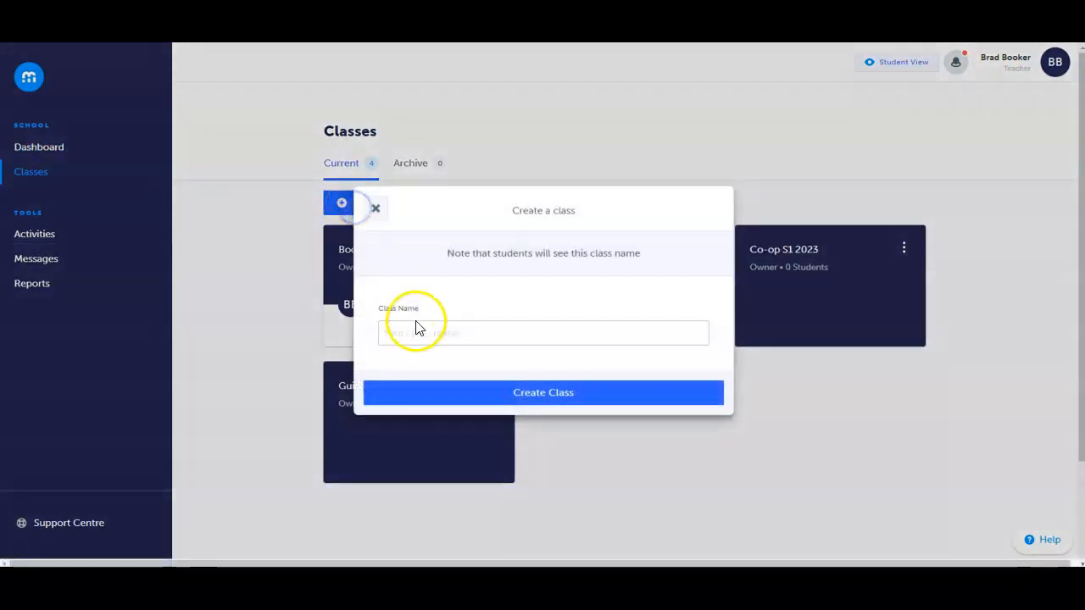
pyautogui.write('Booker')
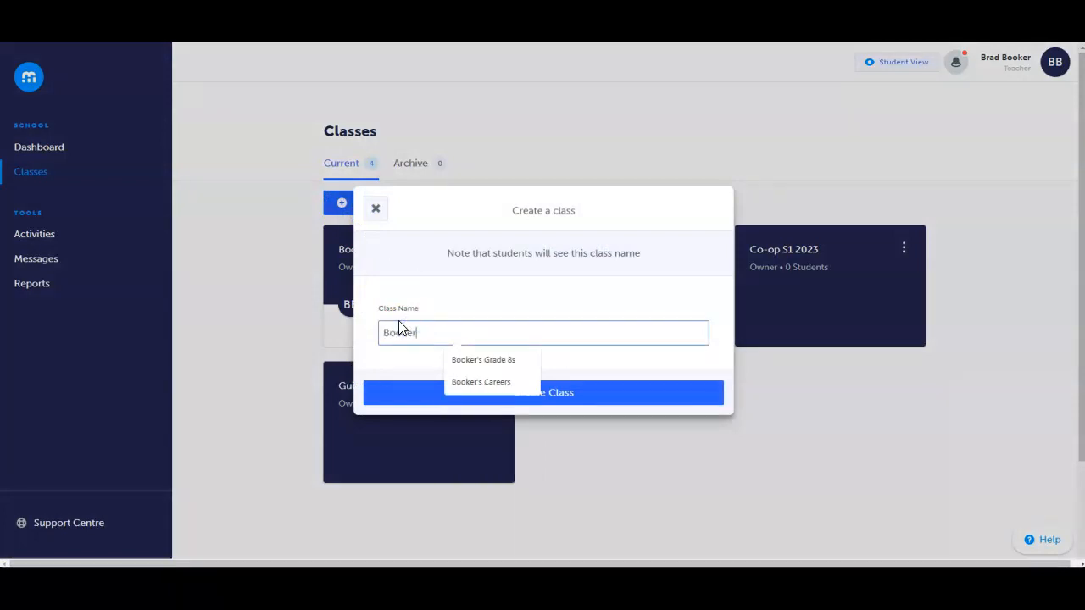
pyautogui.click(542, 393)
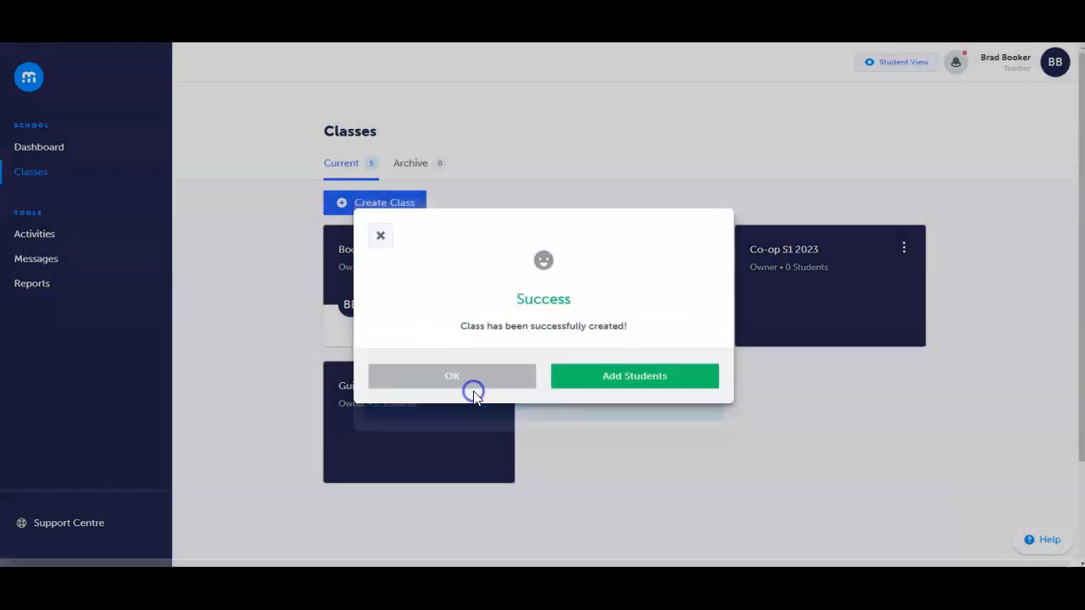
pyautogui.click(451, 377)
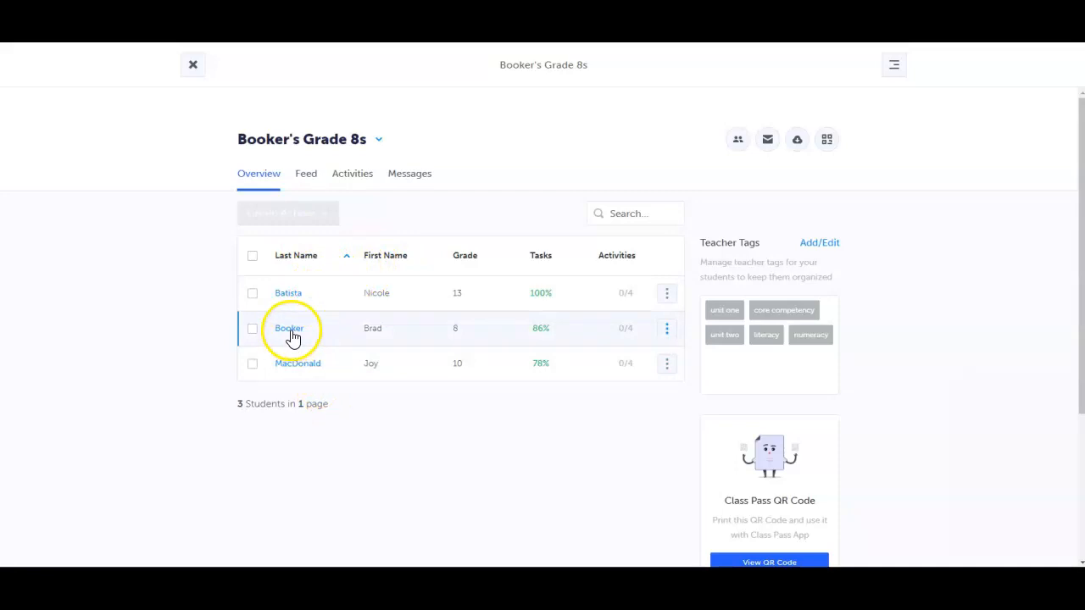
# Step: Post 'Do you think these survey results match your interests?' on a goal in the Booker's Grade 8s feed
pyautogui.click(289, 329)
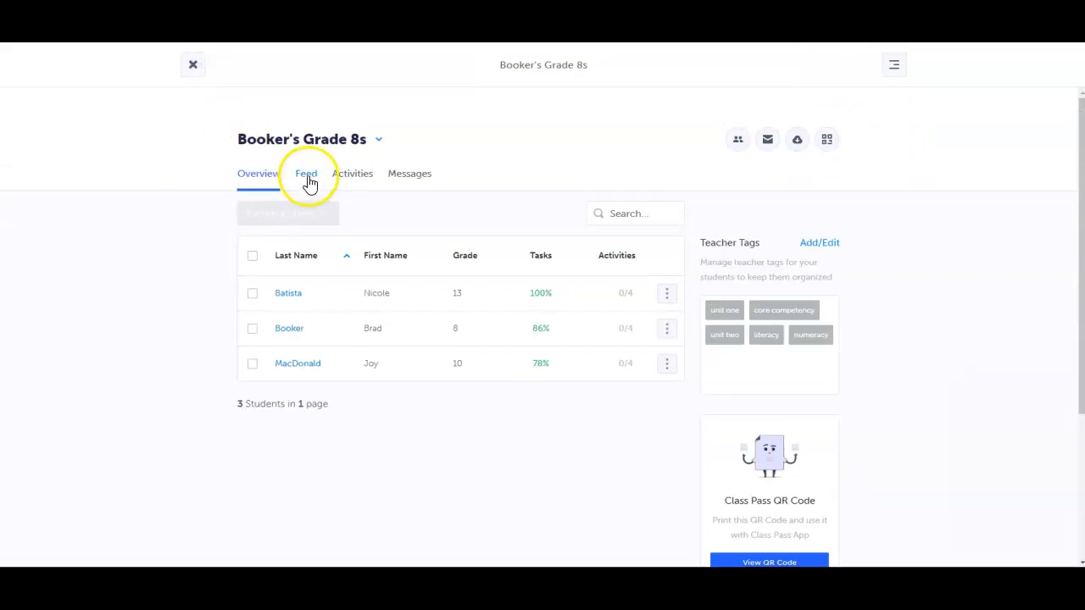
pyautogui.click(306, 173)
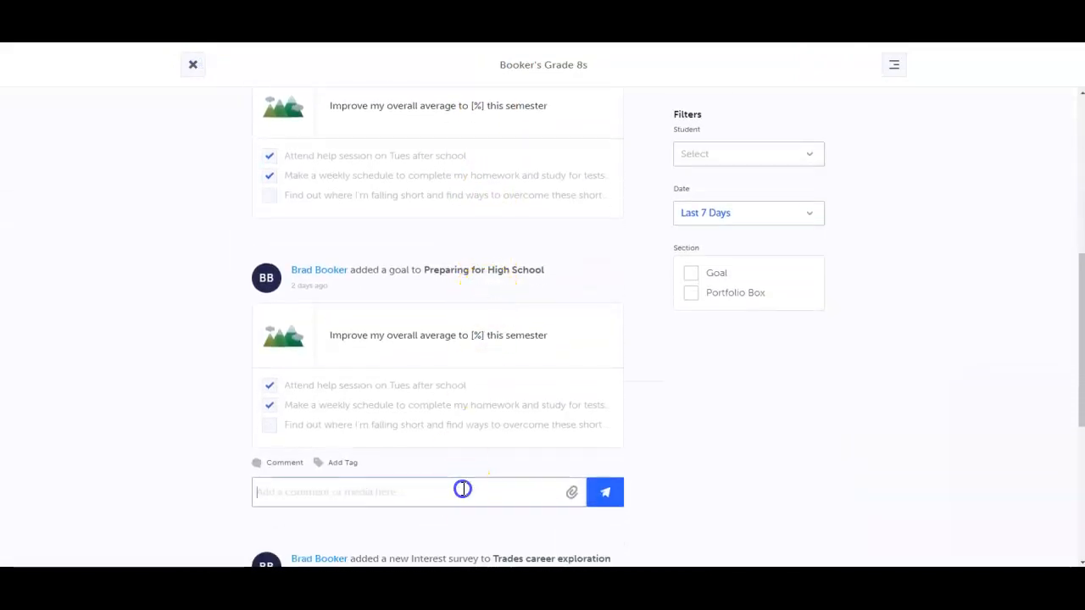
pyautogui.write('Do you think these survey results match your interests?')
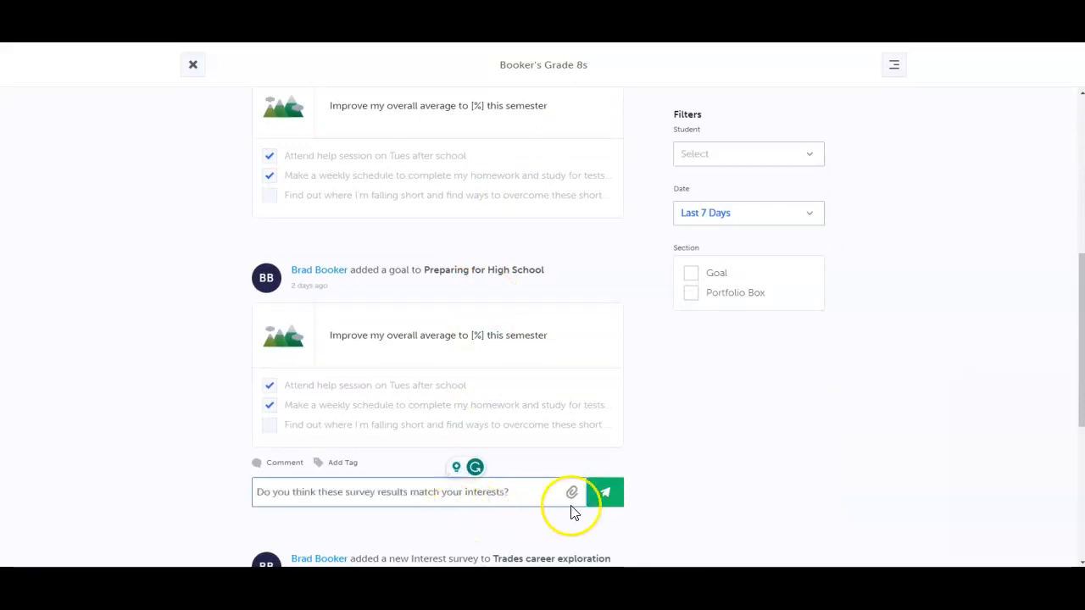
pyautogui.click(606, 492)
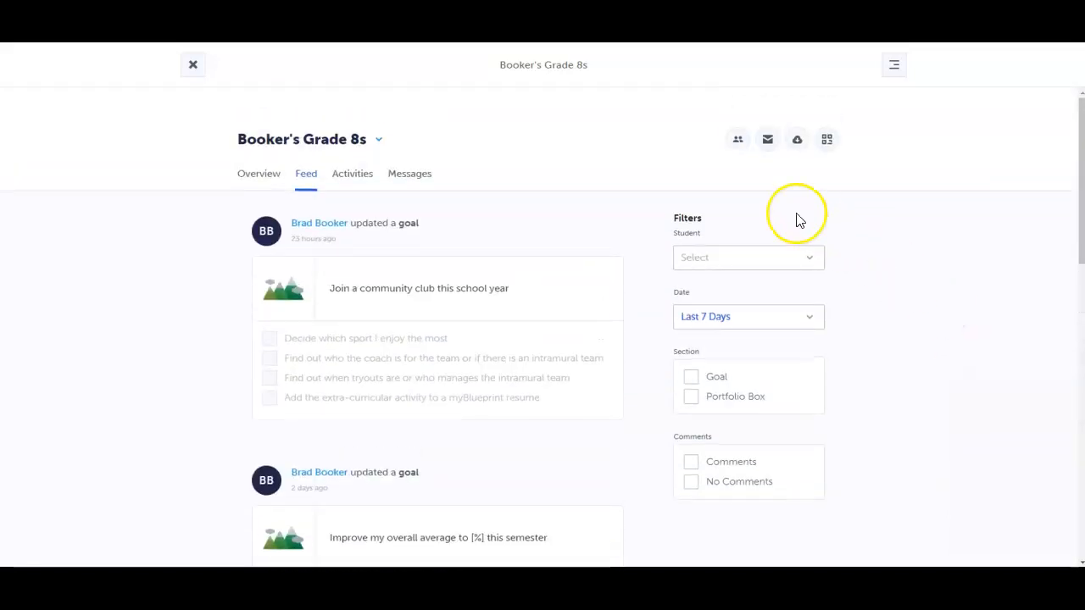
pyautogui.click(738, 139)
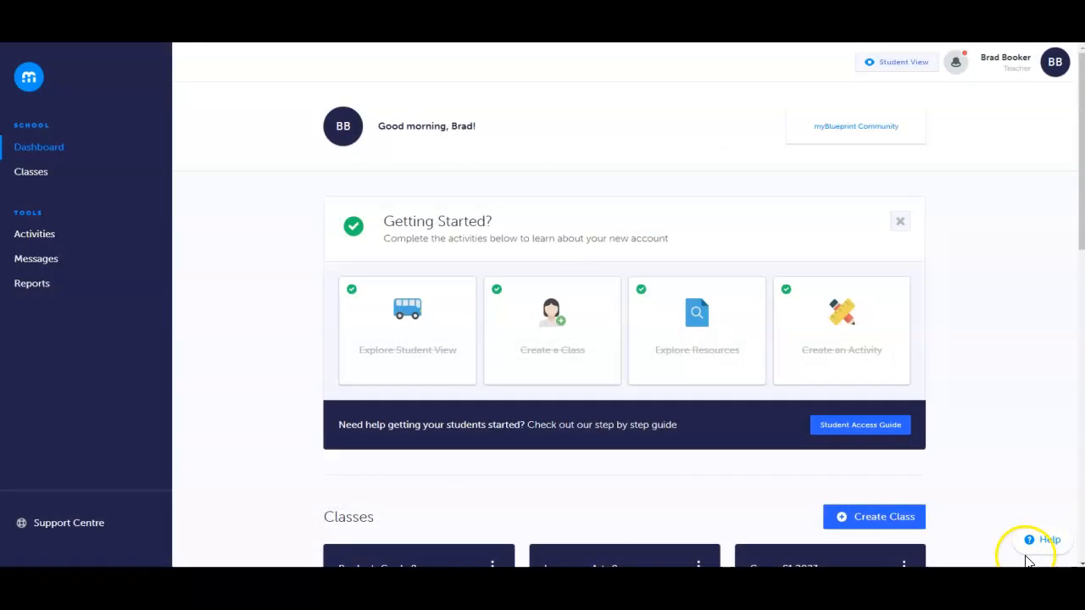
# Step: Bring up the 'How can we help?' panel and go to the support centre
pyautogui.click(1043, 539)
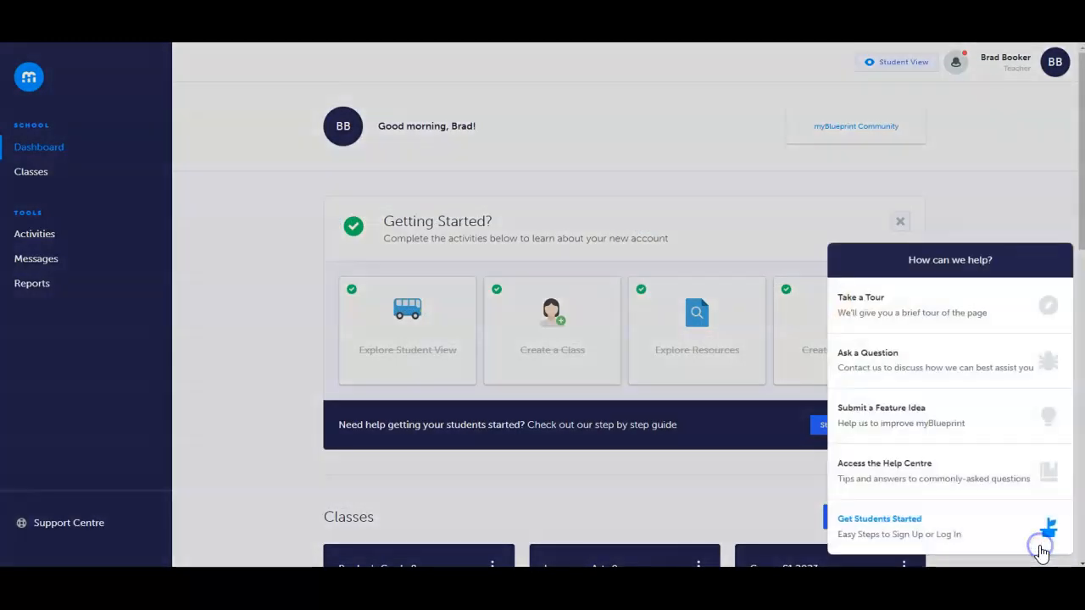
pyautogui.moveTo(874, 360)
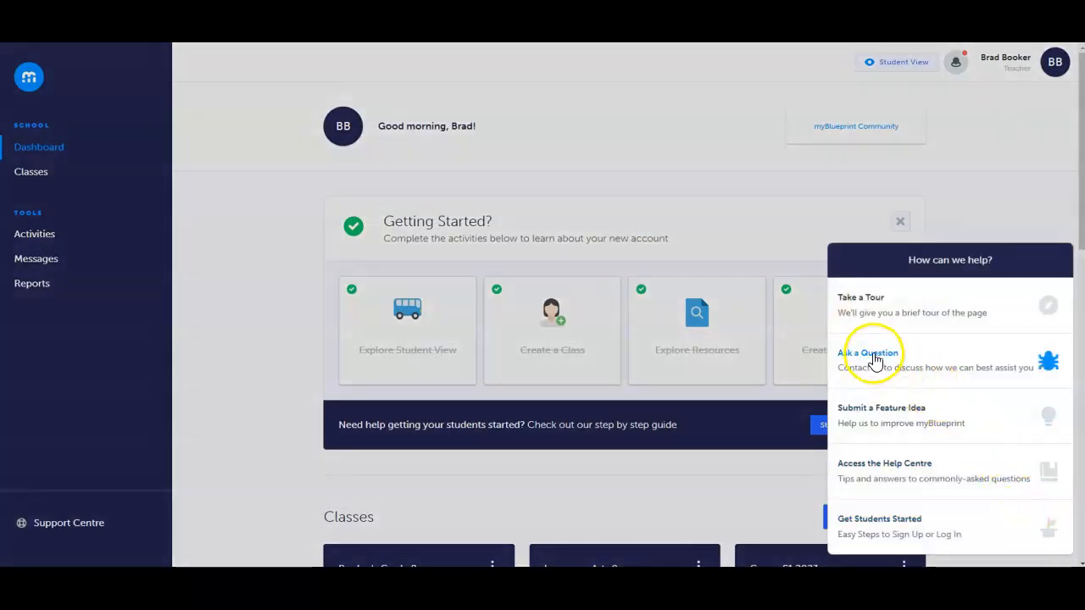
pyautogui.moveTo(878, 373)
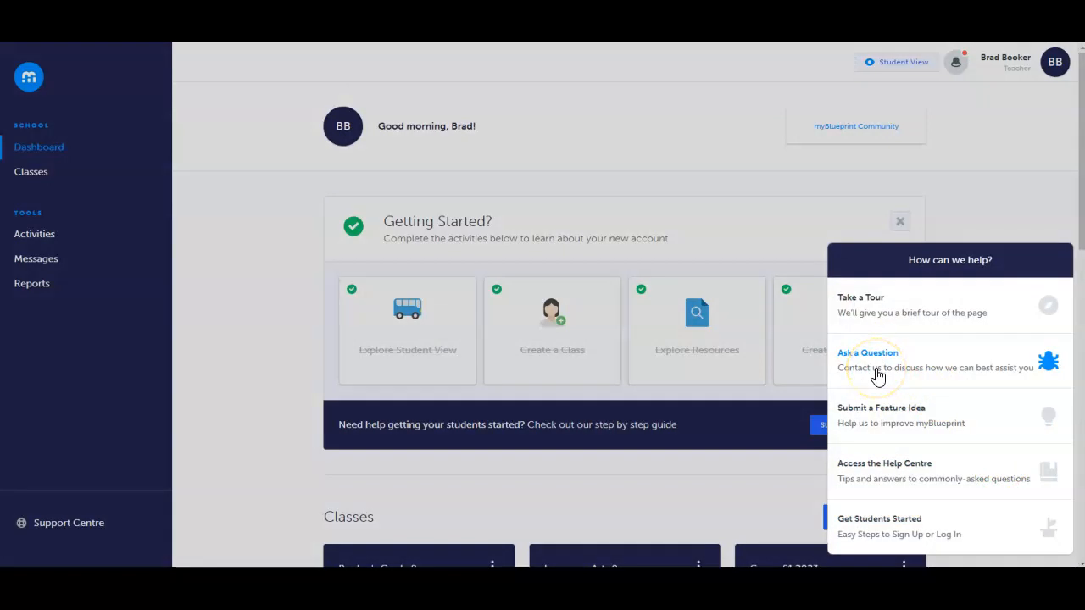
pyautogui.moveTo(149, 541)
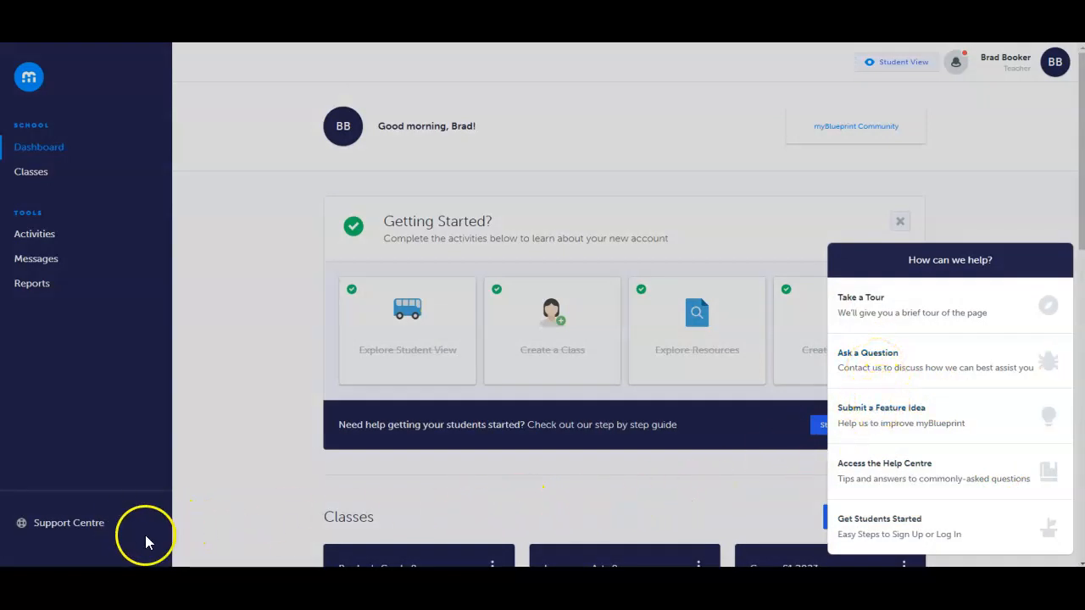
pyautogui.click(68, 522)
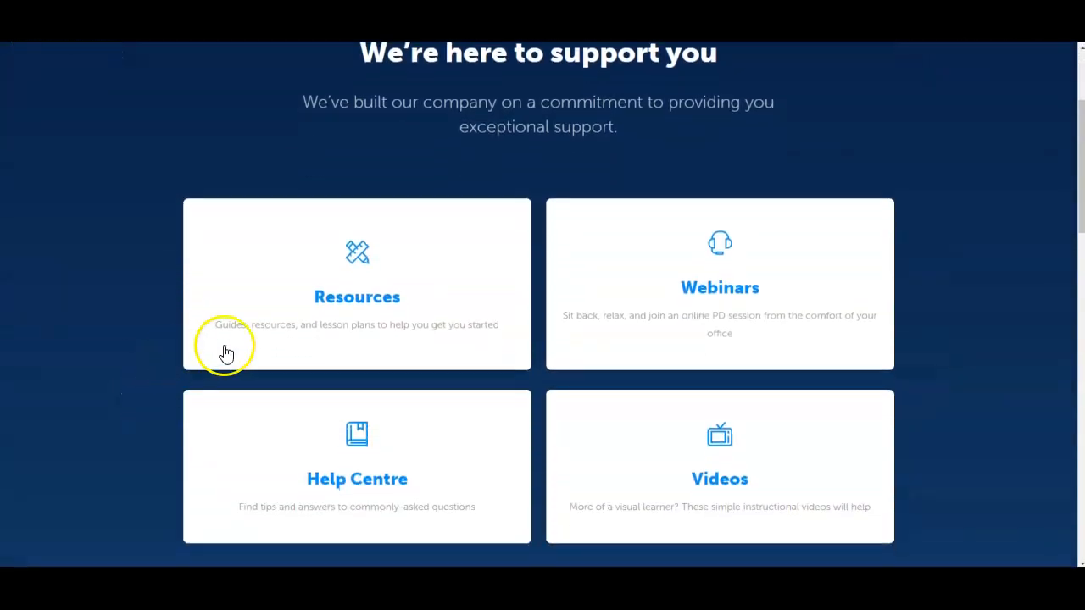
pyautogui.moveTo(393, 305)
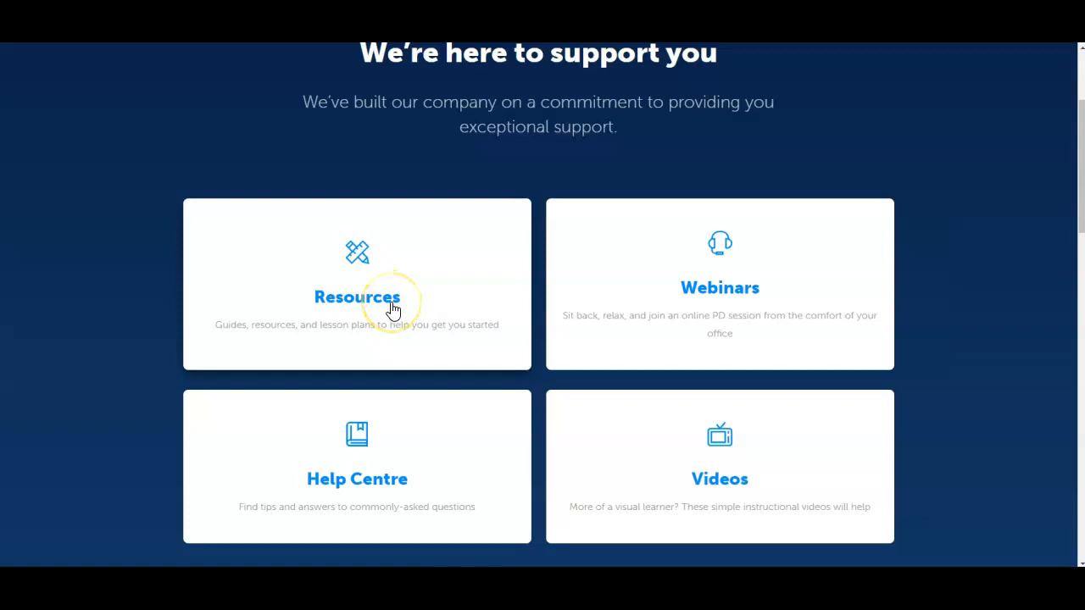
pyautogui.moveTo(424, 315)
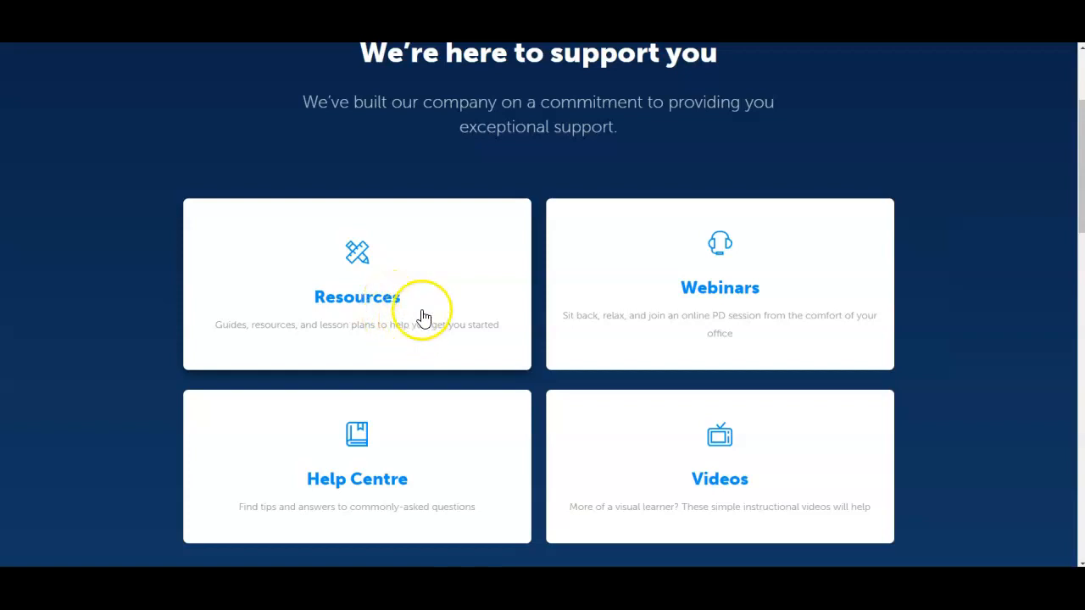
pyautogui.moveTo(719, 432)
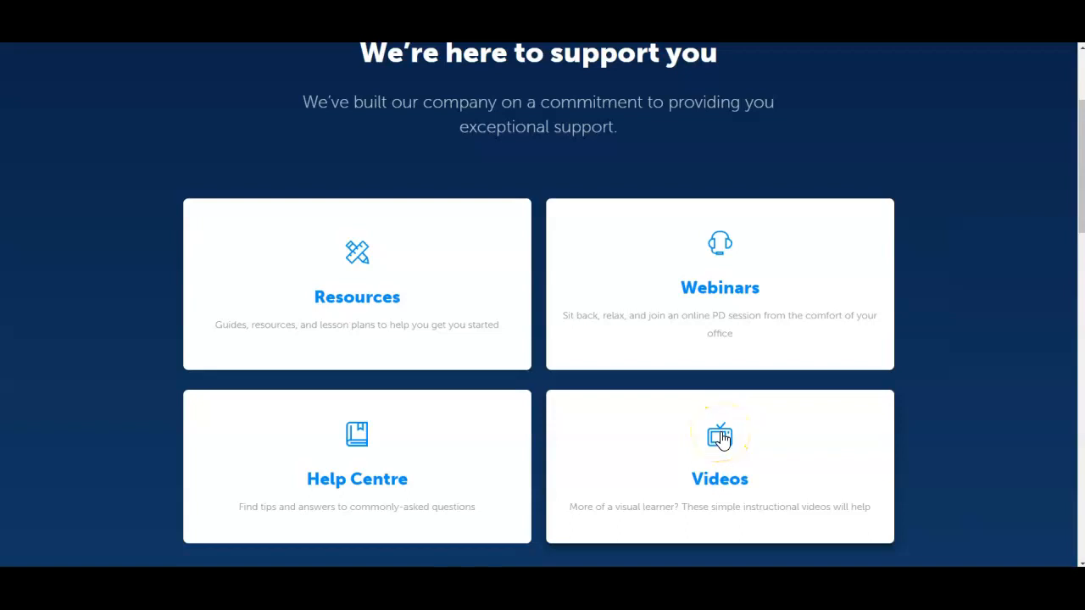
pyautogui.moveTo(635, 161)
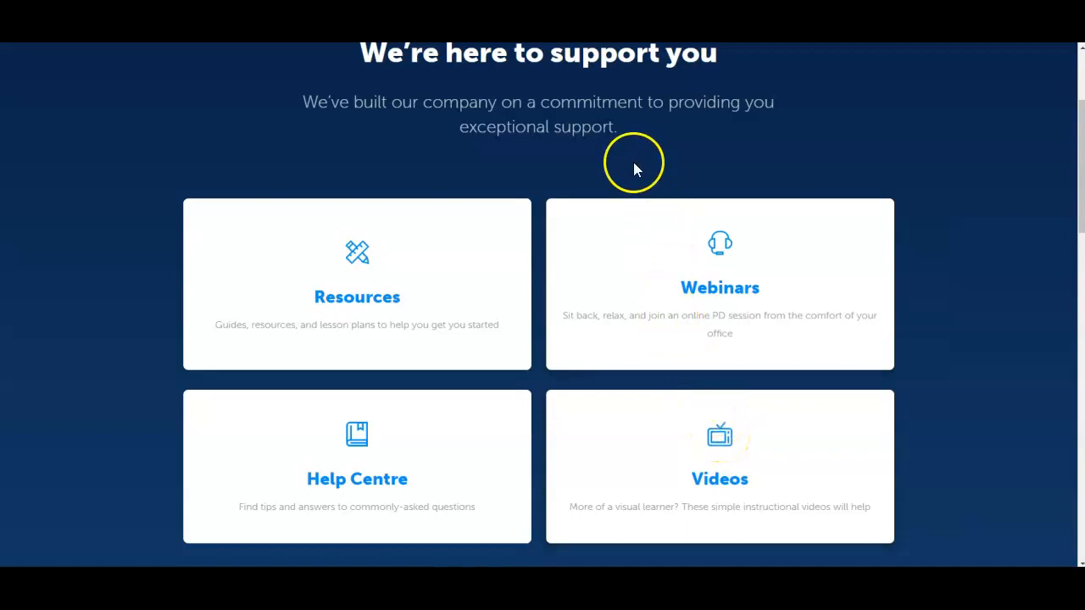